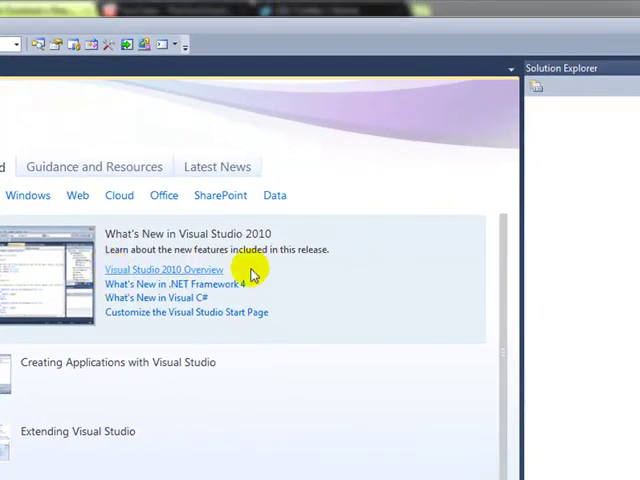
pyautogui.moveTo(378, 190)
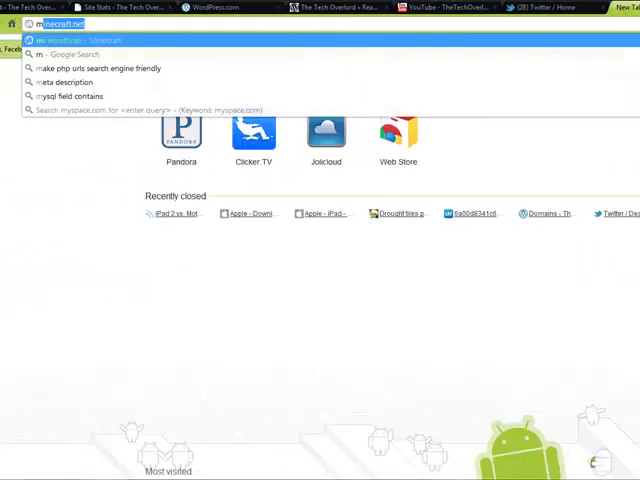
# - Go to microsoft.com/express and browse the Visual Studio 2010 Express downloads list
pyautogui.write('microsoft.com/express/')
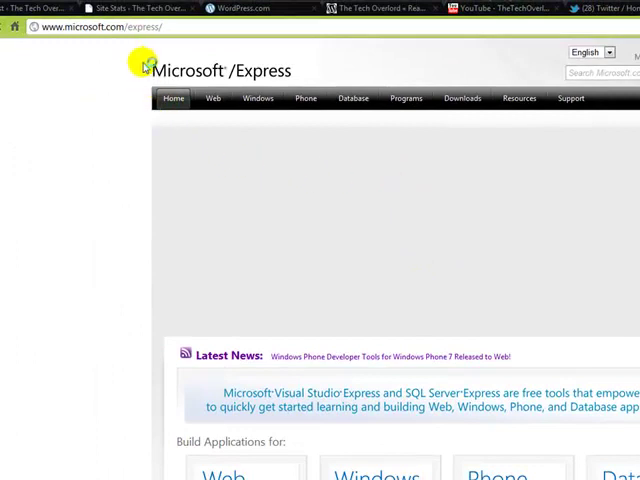
pyautogui.moveTo(406, 98)
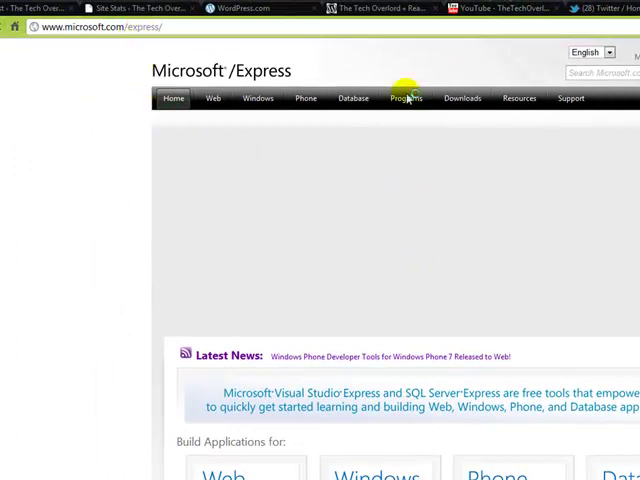
pyautogui.click(462, 98)
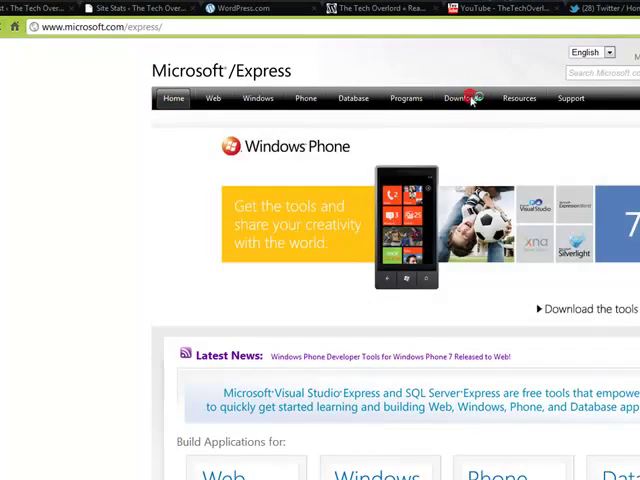
pyautogui.click(466, 98)
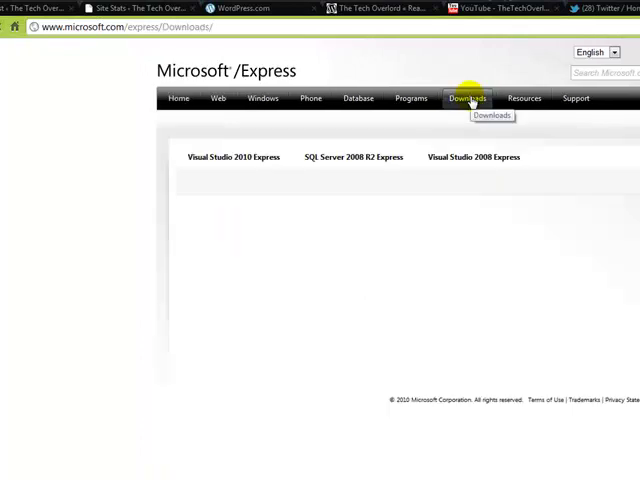
pyautogui.click(462, 98)
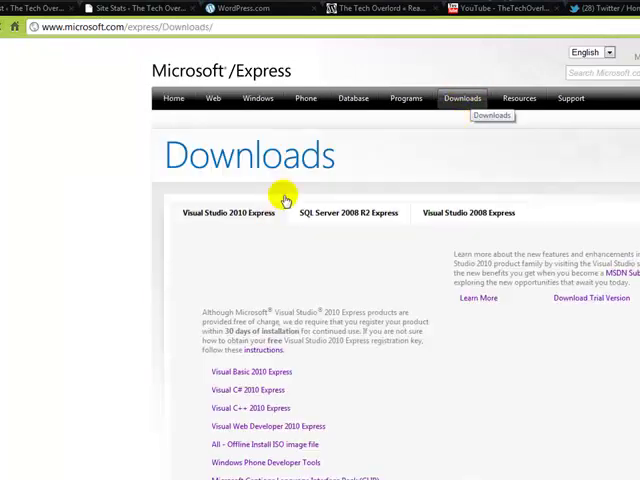
pyautogui.scroll(-3)
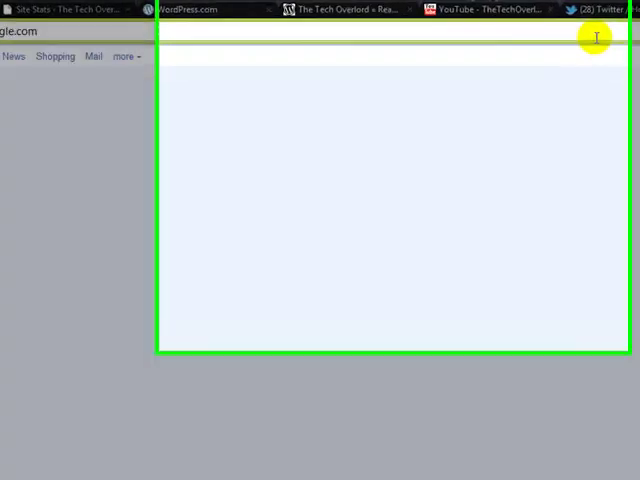
# - Search Google for 'xna 4.0'
pyautogui.scroll(-3)
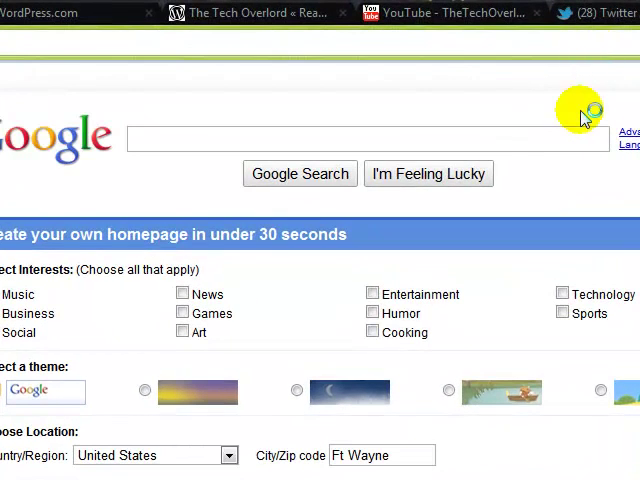
pyautogui.moveTo(558, 143)
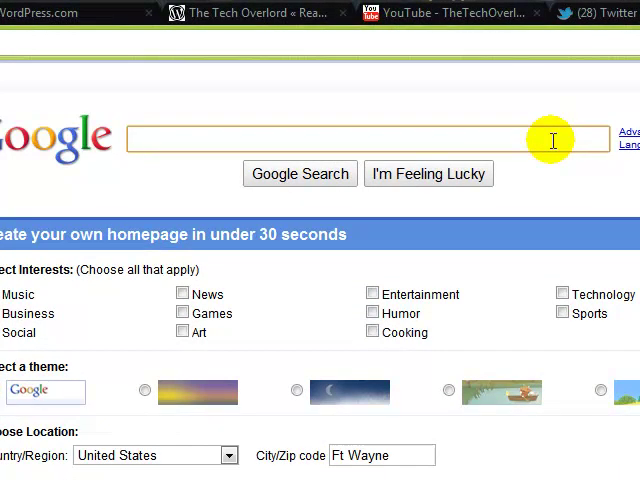
pyautogui.write('xna 4.0')
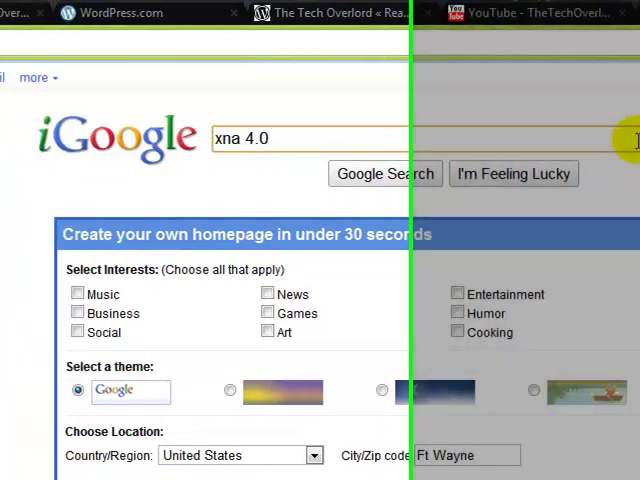
pyautogui.click(384, 173)
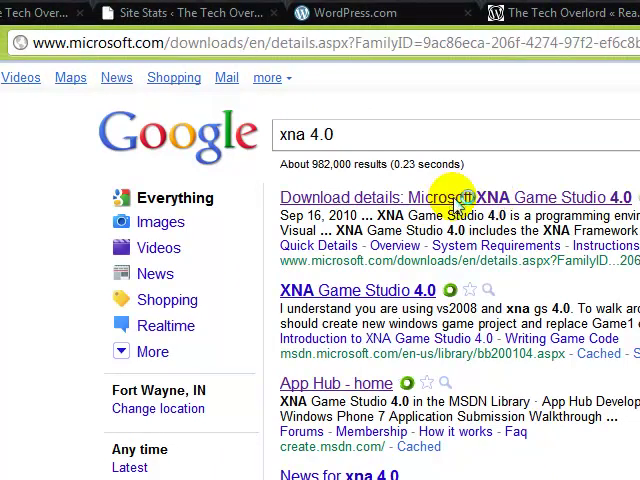
# - Open the Microsoft XNA Game Studio 4.0 Download Center result and scroll through its details
pyautogui.click(459, 197)
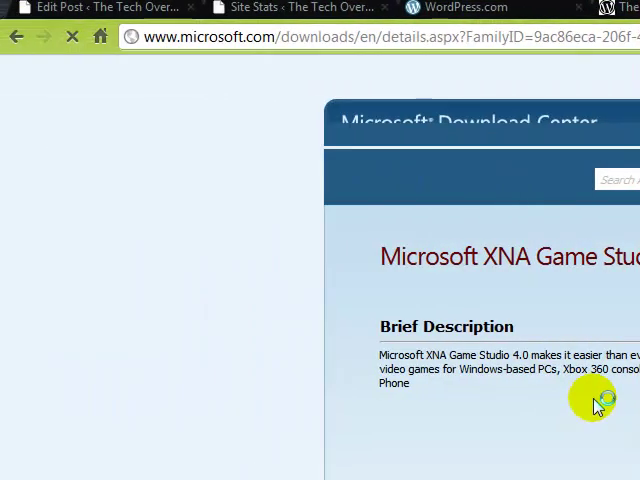
pyautogui.scroll(-3)
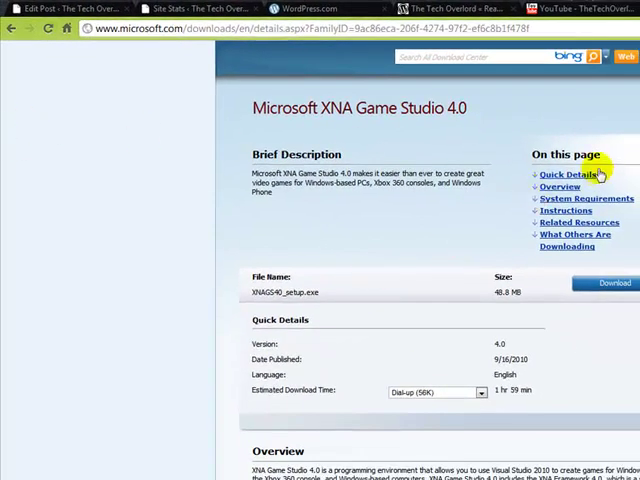
pyautogui.scroll(-3)
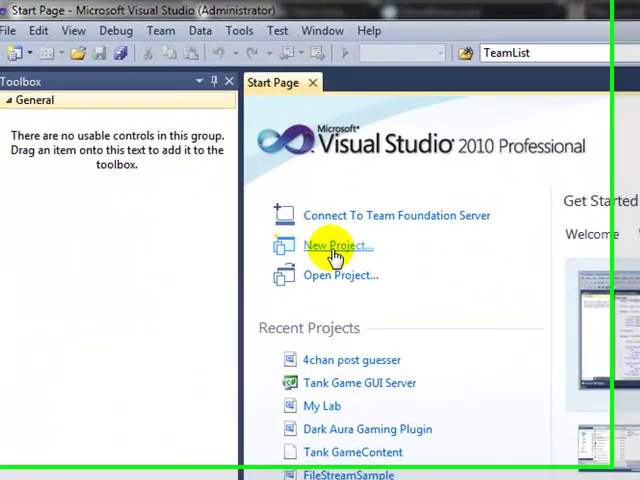
# - Launch New Project from the Visual Studio Start Page to show the Visual C# templates
pyautogui.click(338, 245)
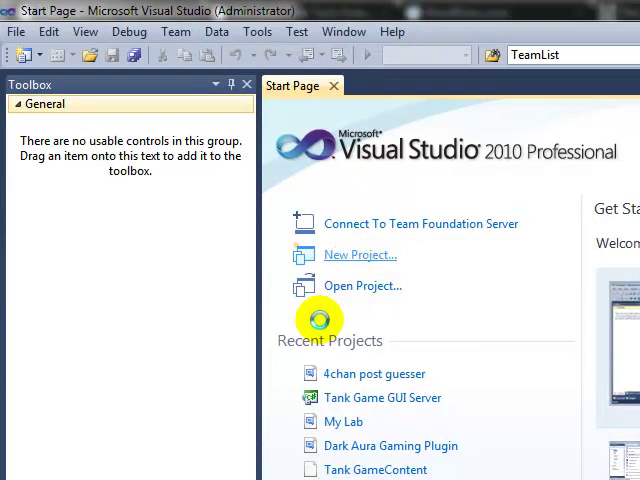
pyautogui.moveTo(408, 398)
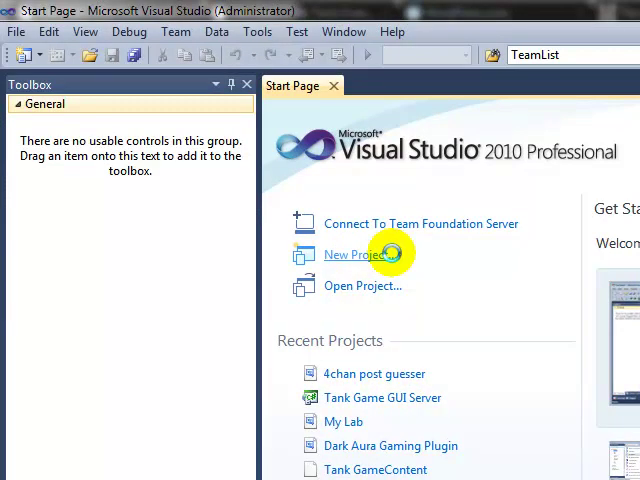
pyautogui.click(359, 255)
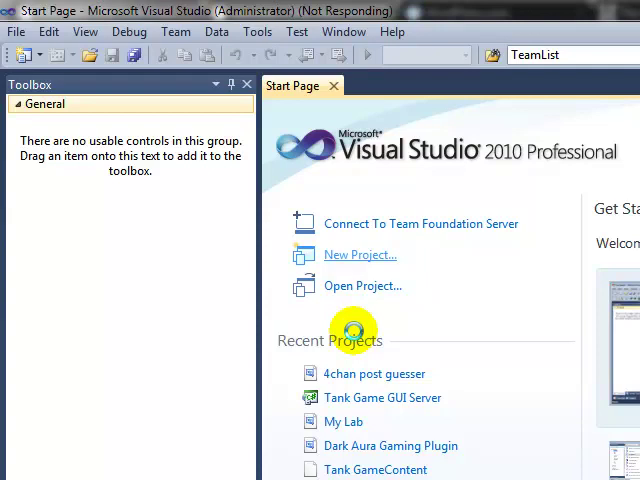
pyautogui.click(360, 255)
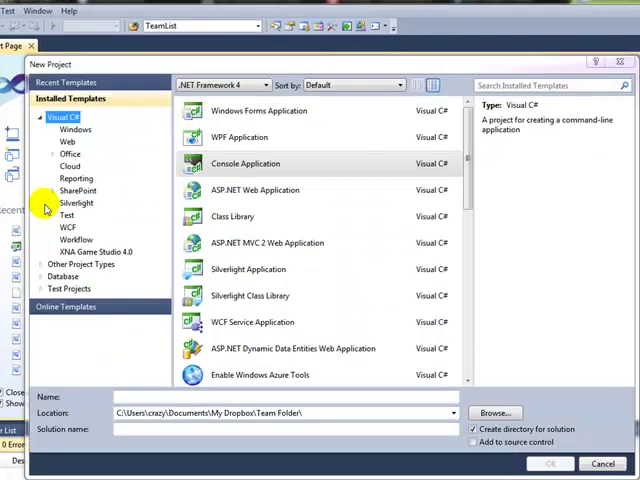
# - Pick the XNA Game Studio 4.0 Windows Game template and name the project 'Test Game'
pyautogui.click(245, 163)
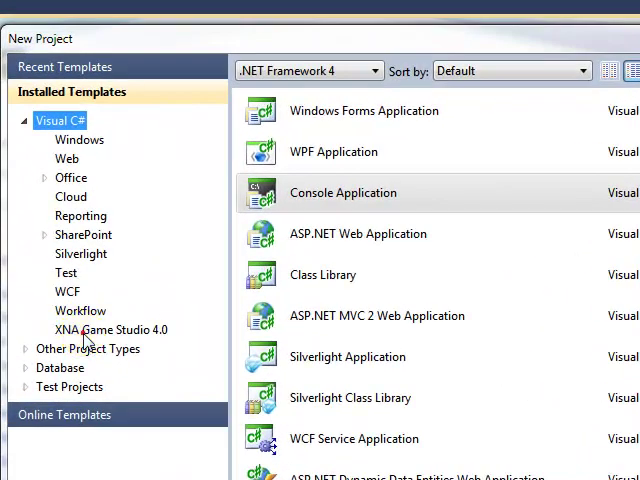
pyautogui.click(111, 329)
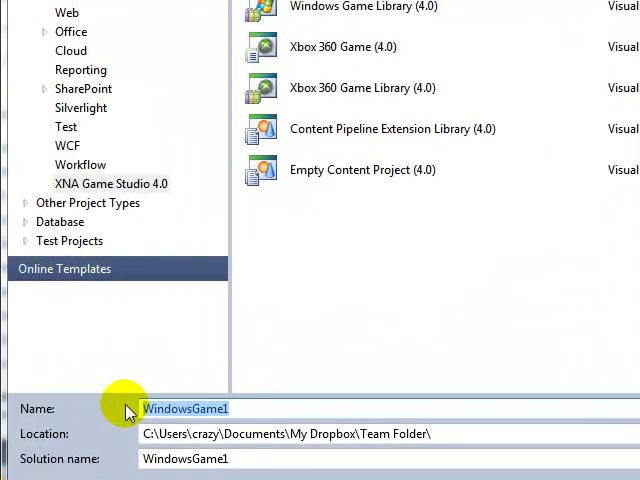
pyautogui.write('Test G')
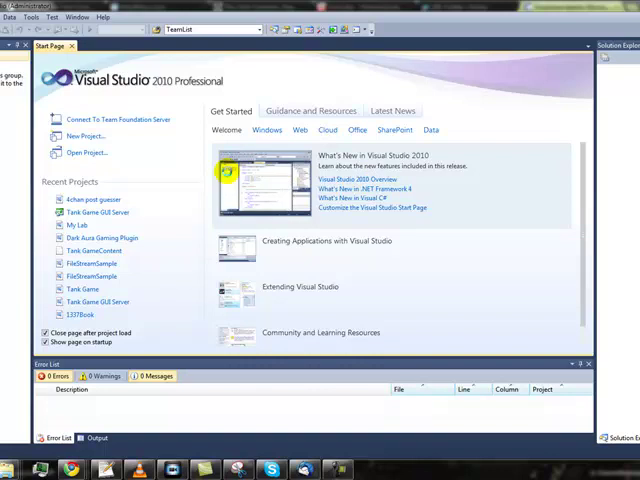
pyautogui.moveTo(162, 191)
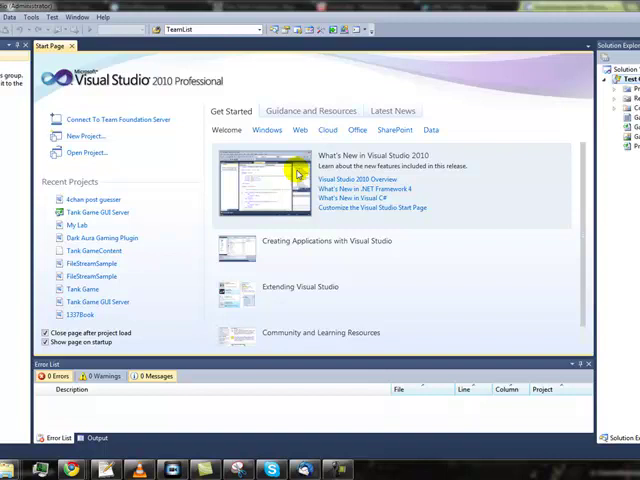
pyautogui.moveTo(299, 172)
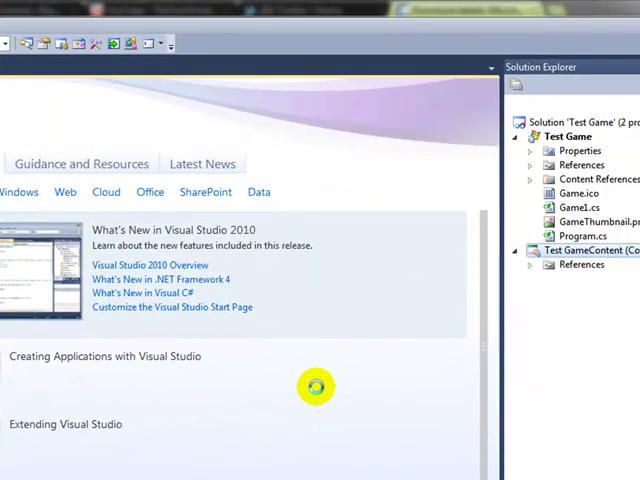
# - Close the Start Page tab to reveal the Test Game solution
pyautogui.click(578, 207)
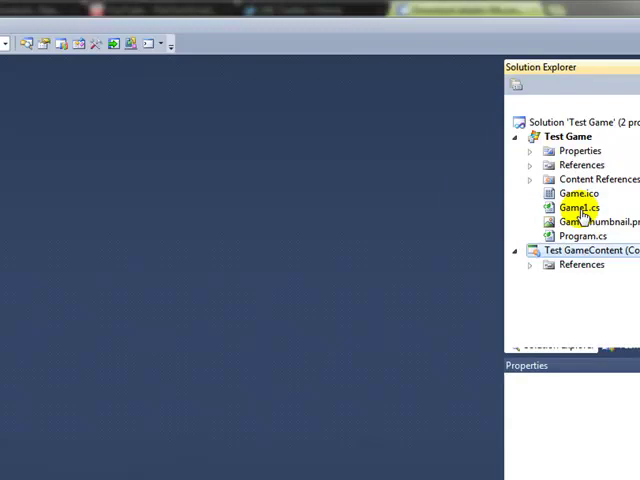
# - Open Game1.cs from Solution Explorer in the code editor
pyautogui.doubleClick(577, 207)
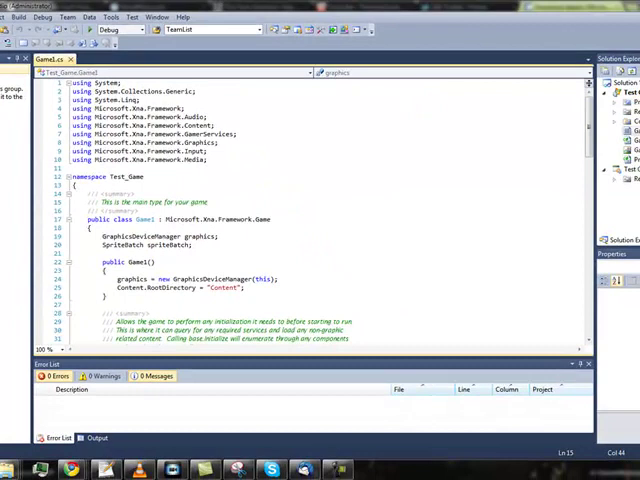
pyautogui.click(208, 201)
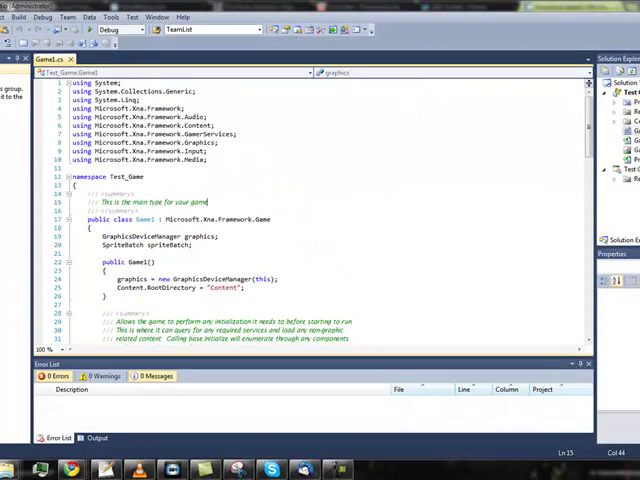